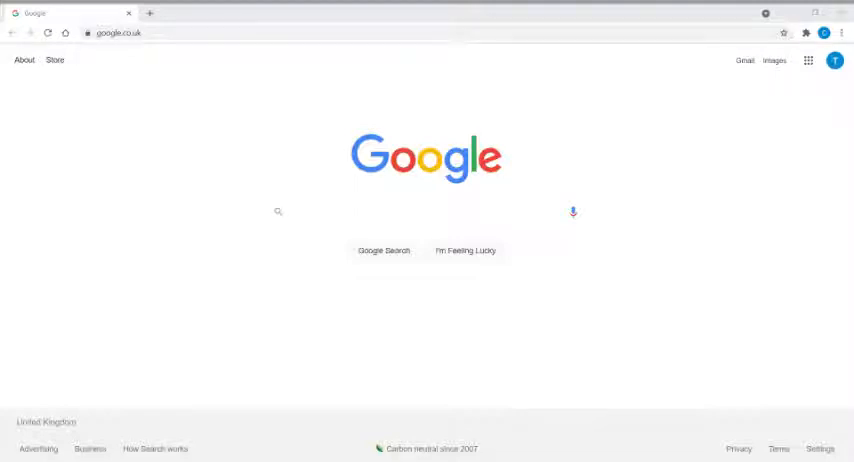
Search Google for 'drikpanchang' to find the Drik Panchang website
{"action": "left_click", "coordinate": [420, 212]}
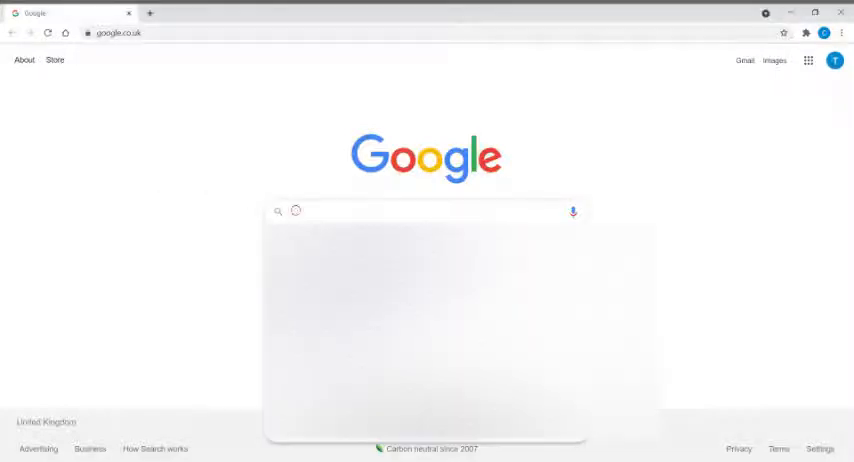
{"action": "type", "text": "drikpanchang"}
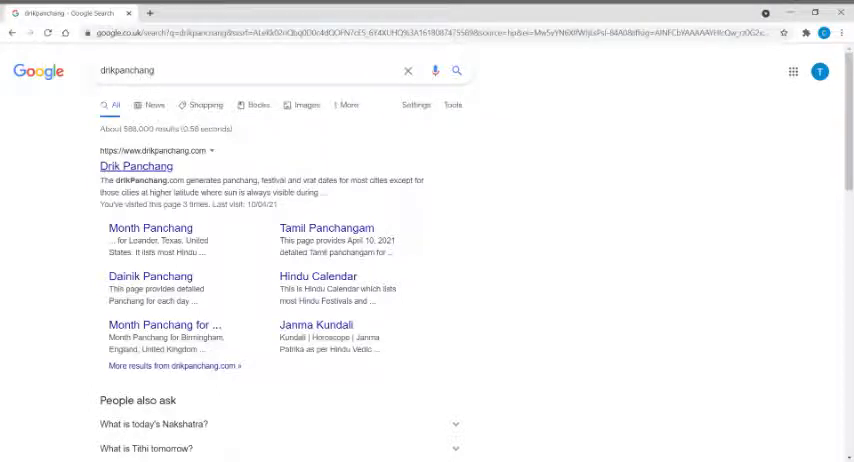
Go to the Drik Panchang site from the results and reach its Day Panchang page
{"action": "left_click", "coordinate": [136, 166]}
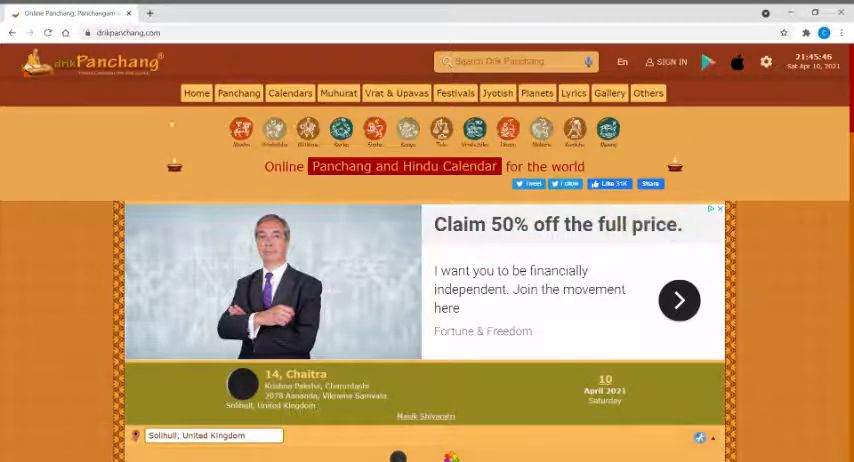
{"action": "left_click", "coordinate": [238, 92]}
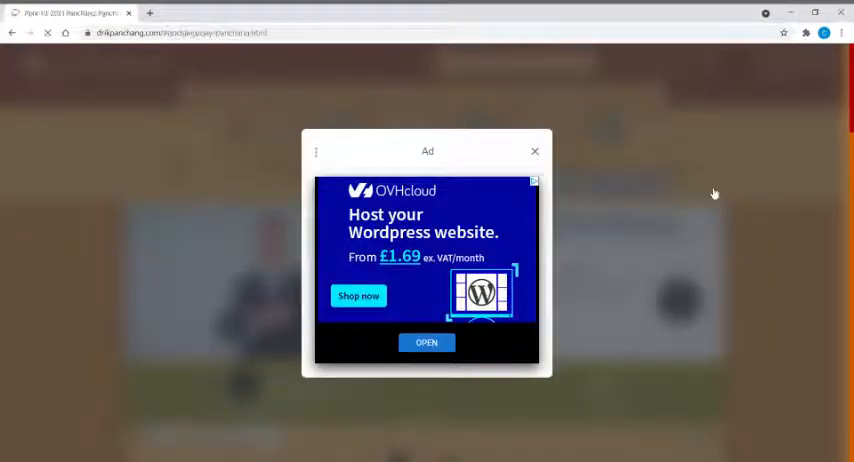
Dismiss the ad and set the panchang location to City of London, England, United Kingdom
{"action": "left_click", "coordinate": [534, 152]}
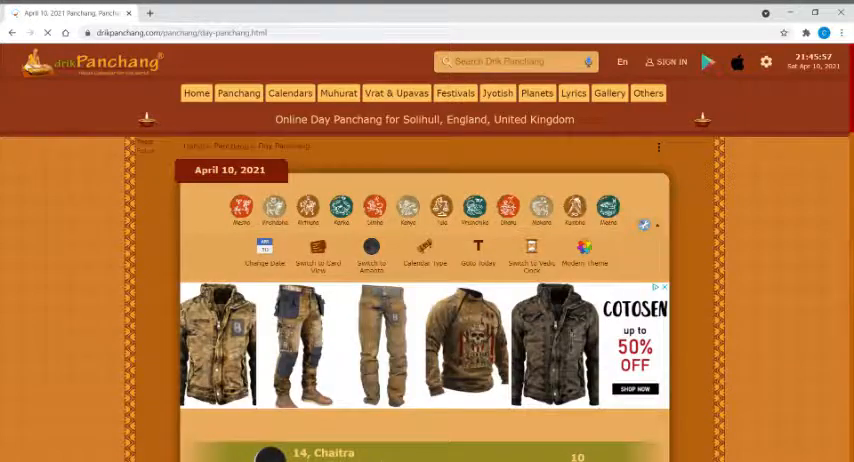
{"action": "scroll", "scroll_direction": "down", "scroll_amount": 3}
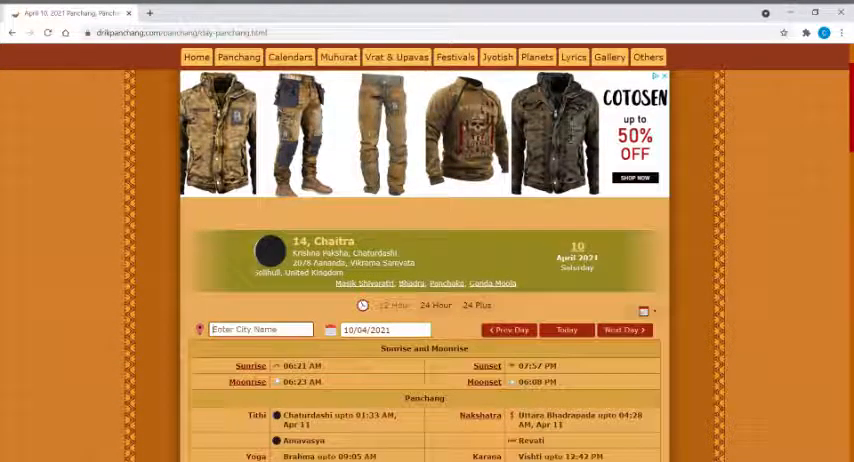
{"action": "type", "text": "lond"}
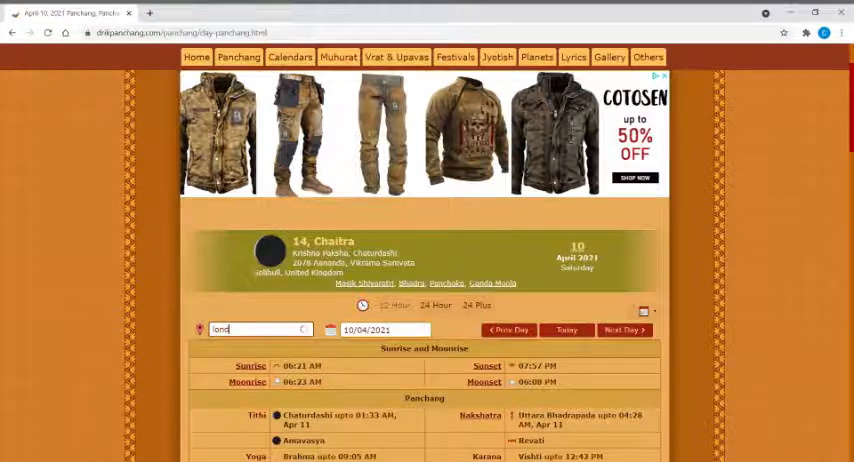
{"action": "type", "text": "london"}
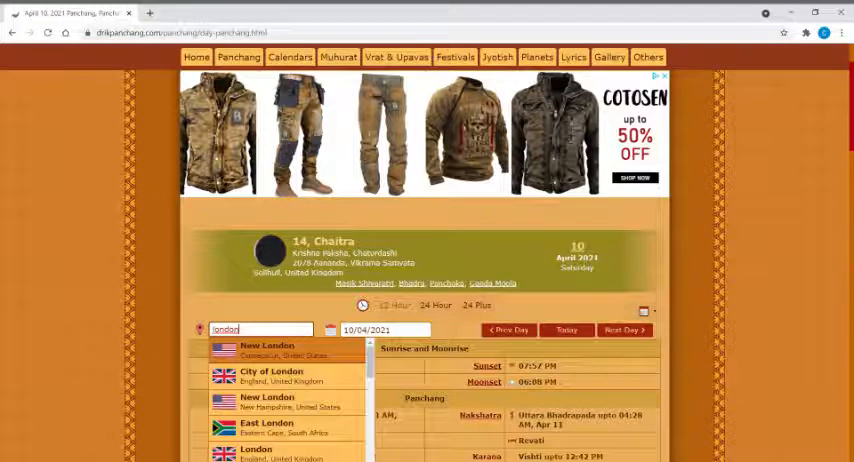
{"action": "left_click", "coordinate": [272, 376]}
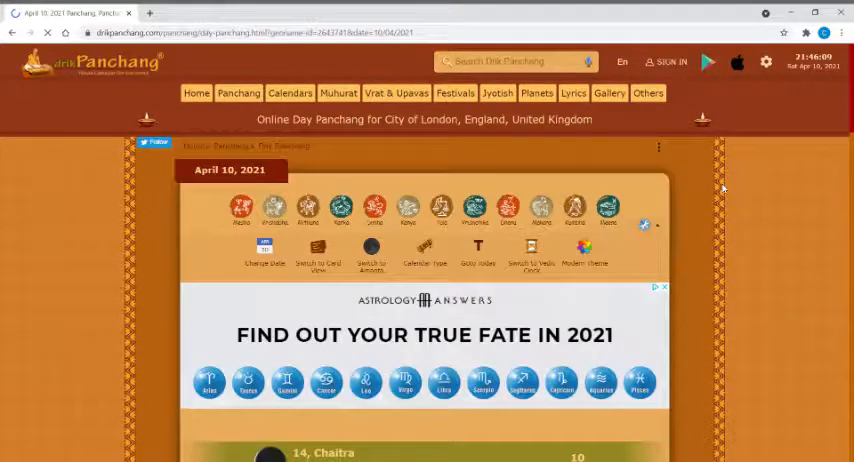
Scroll down to the Auspicious and Inauspicious Timings tables for City of London on 10 April 2021
{"action": "scroll", "scroll_direction": "down", "scroll_amount": 3}
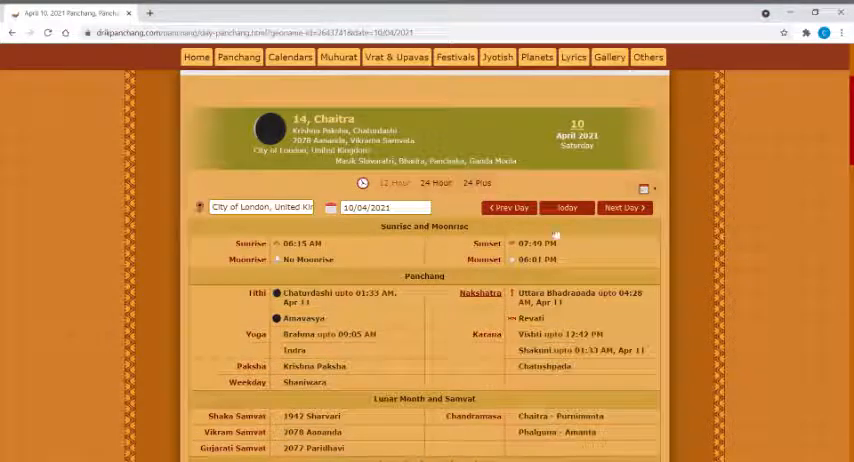
{"action": "scroll", "scroll_direction": "down", "scroll_amount": 3}
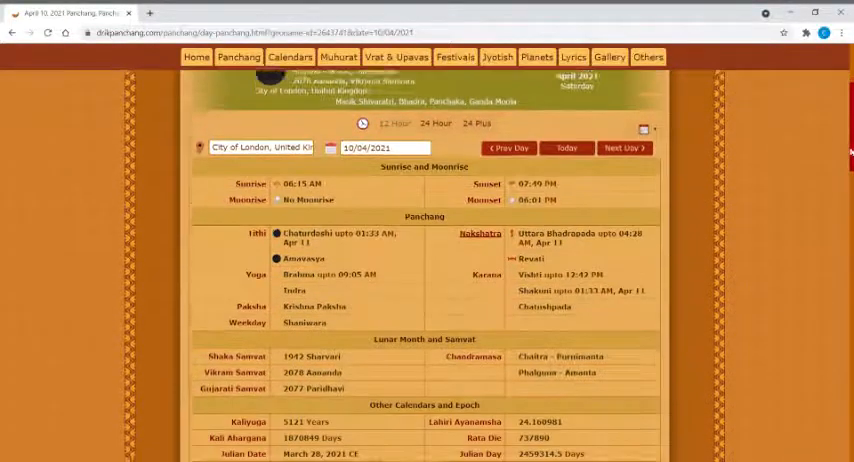
{"action": "scroll", "scroll_direction": "down", "scroll_amount": 3}
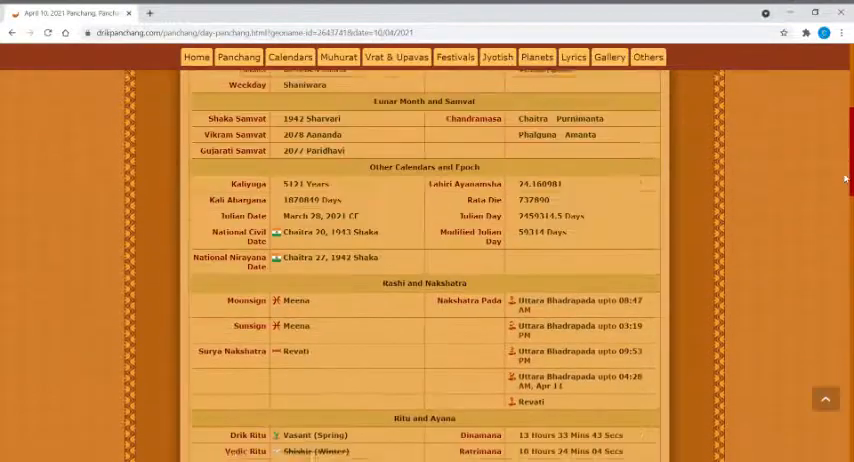
{"action": "scroll", "scroll_direction": "down", "scroll_amount": 3}
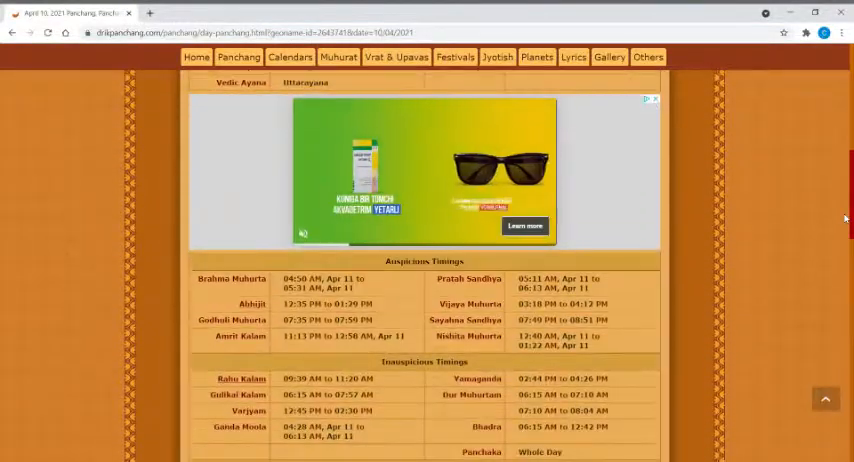
{"action": "scroll", "scroll_direction": "down", "scroll_amount": 3}
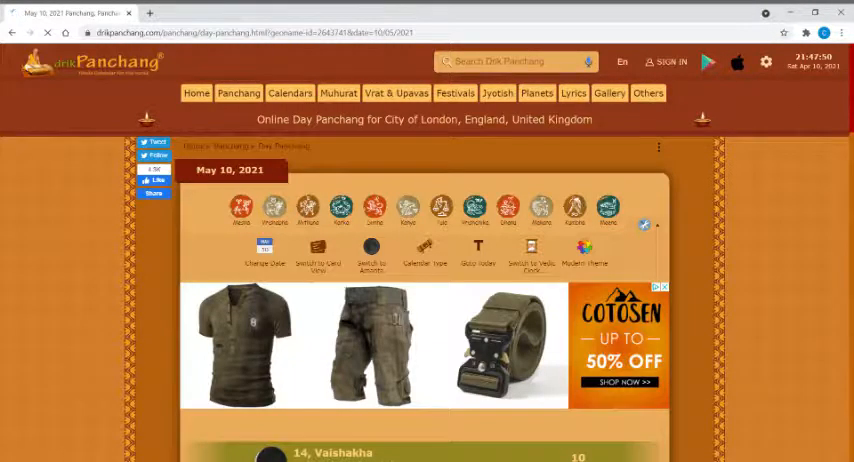
Scroll down to the Auspicious and Inauspicious Timings tables for City of London on 10 May 2021
{"action": "scroll", "scroll_direction": "down", "scroll_amount": 3}
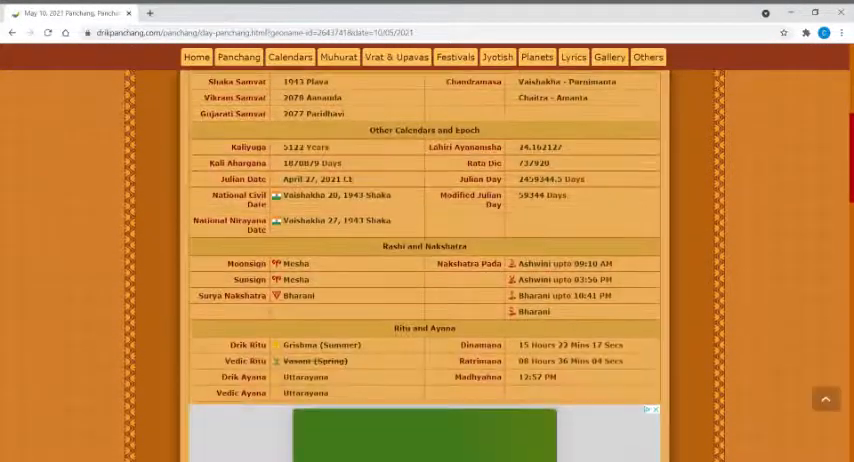
{"action": "scroll", "scroll_direction": "down", "scroll_amount": 3}
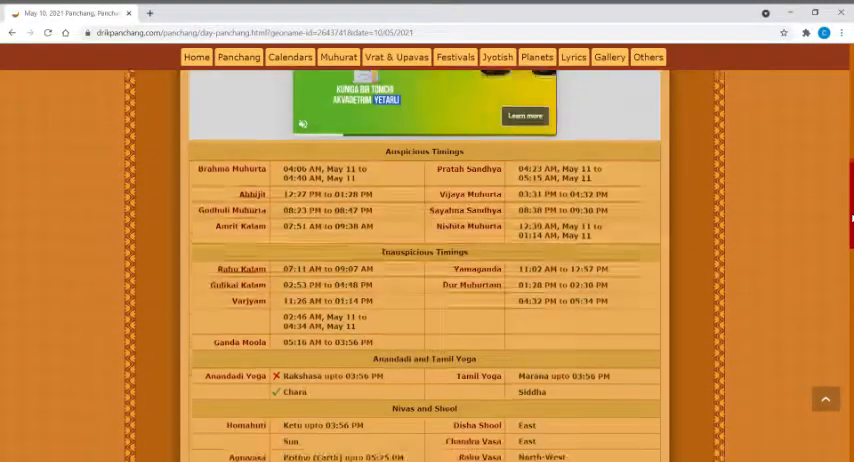
{"action": "scroll", "scroll_direction": "down", "scroll_amount": 3}
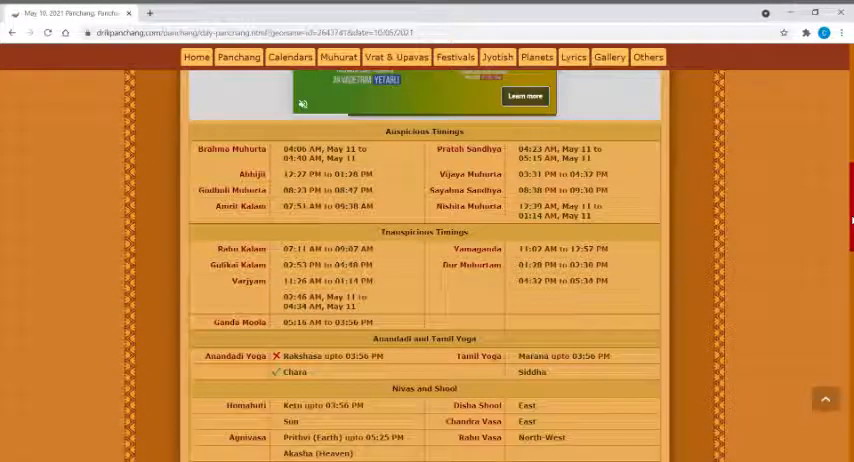